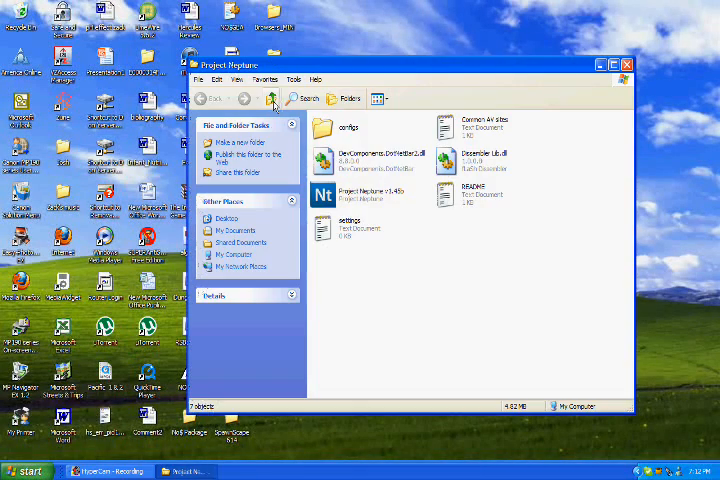
- Launch the Nephew keylogger executable from the Project Nephew folder
click(612, 64)
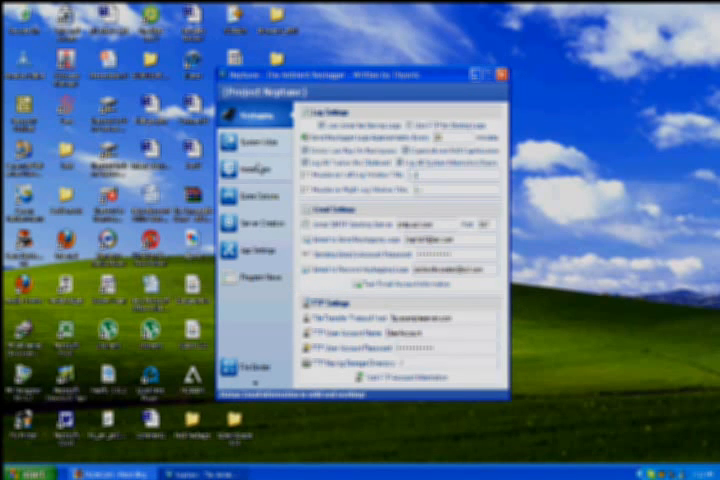
- Replace the default fake error message with a custom one titled 'Error'
click(256, 138)
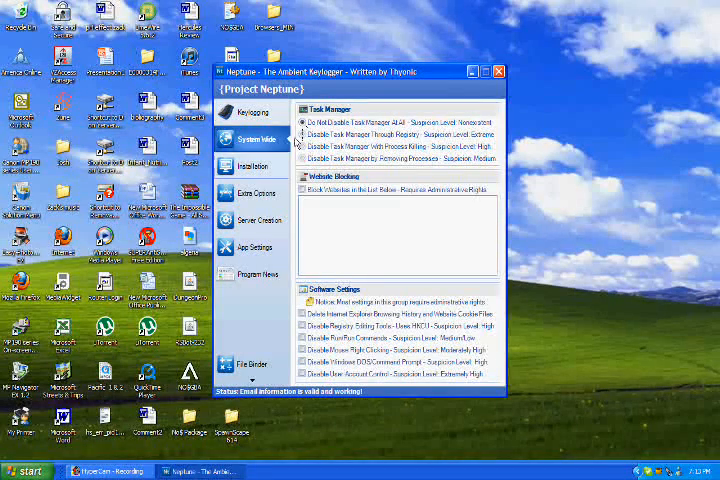
click(252, 166)
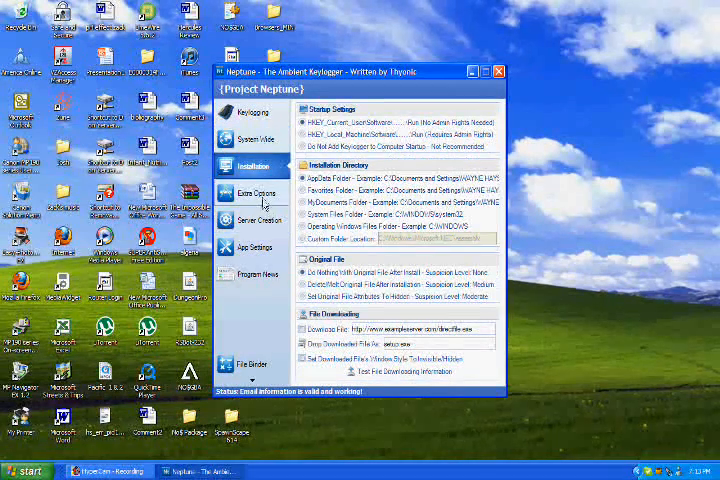
click(256, 192)
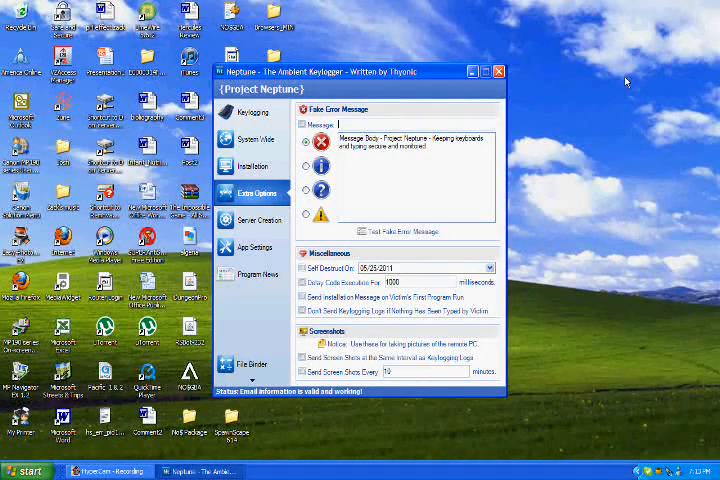
text(Error! Keylogtest)
click(416, 178)
text(Rawr!)
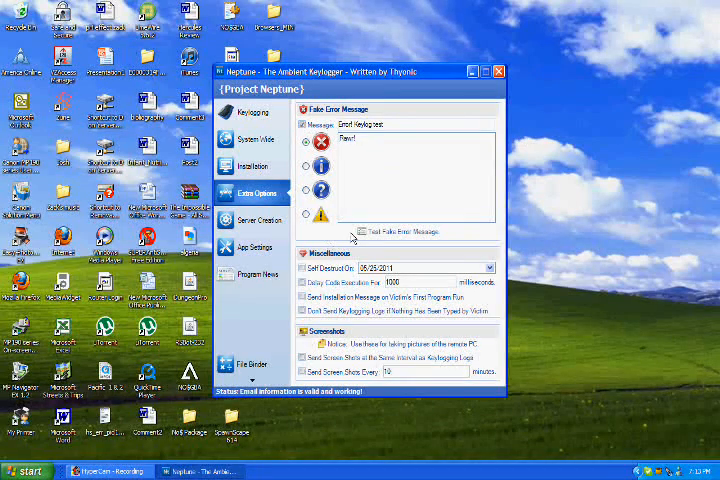
- Describe the server as 'KeylogTest' and set its file icon and process options
click(256, 220)
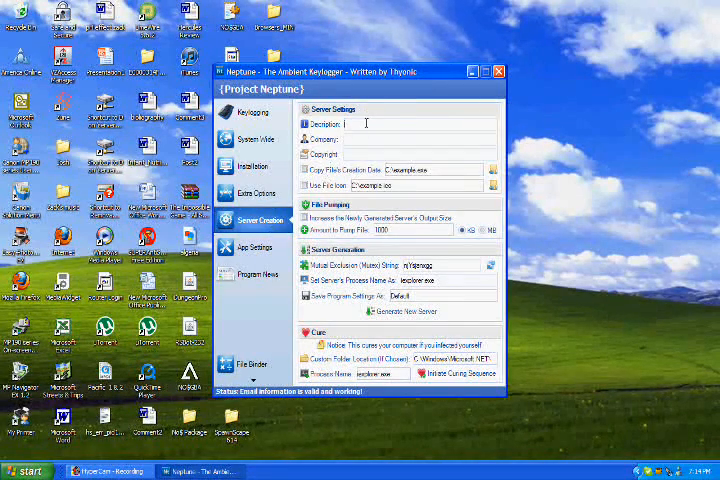
text(Ne)
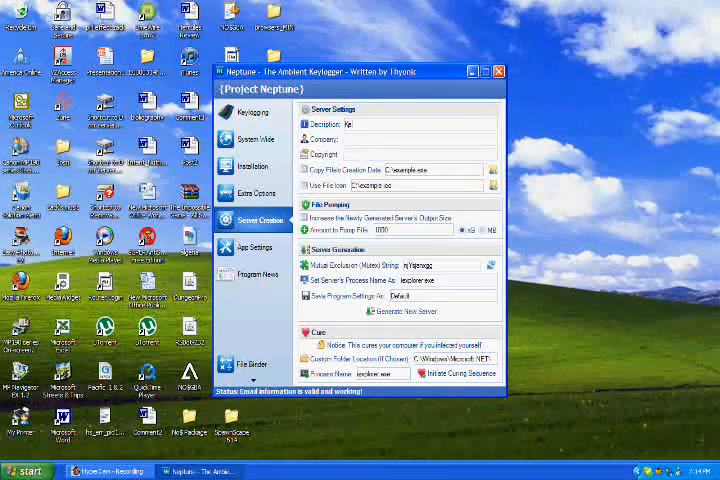
text(KeylogTest)
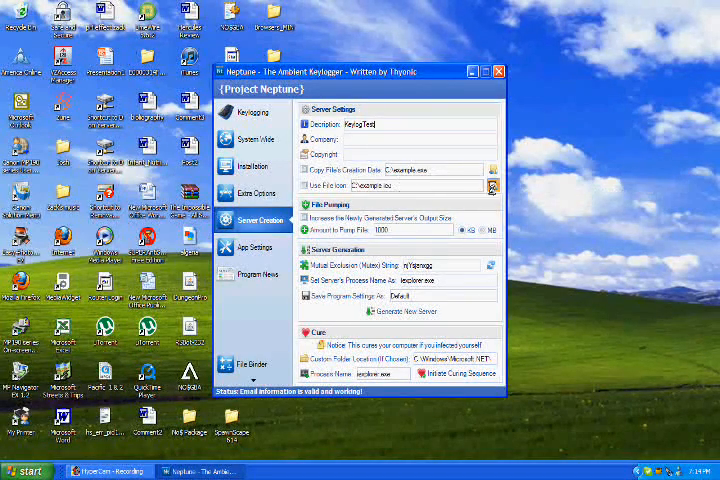
click(492, 188)
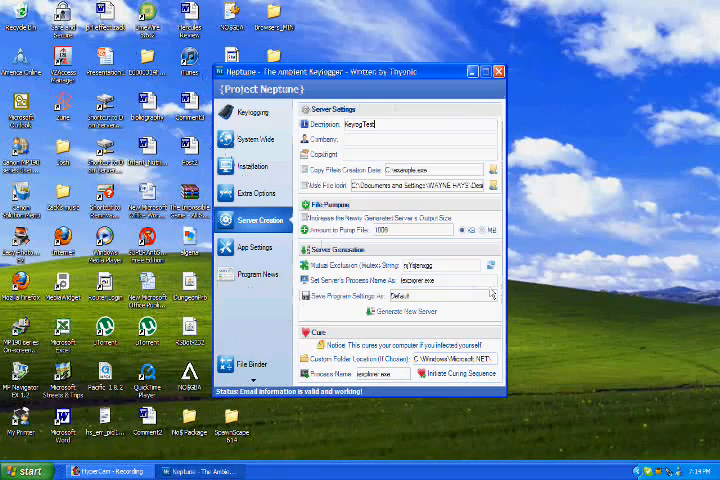
click(492, 278)
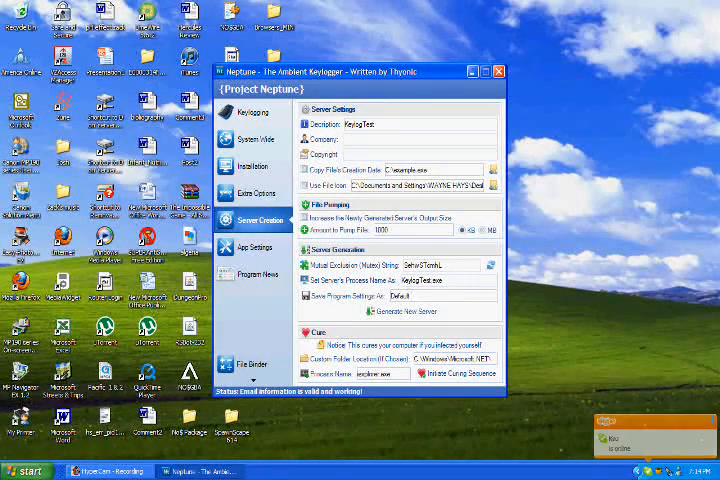
- Save the server configuration to the Desktop as a file named 'Test'
click(256, 246)
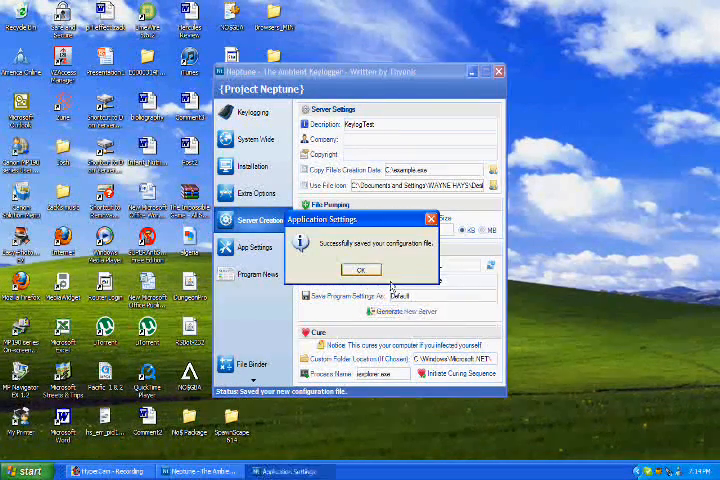
click(360, 270)
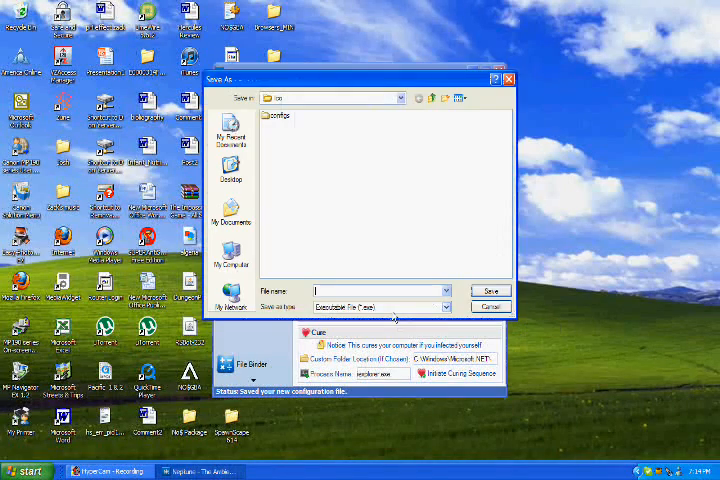
click(392, 96)
text(You will in)
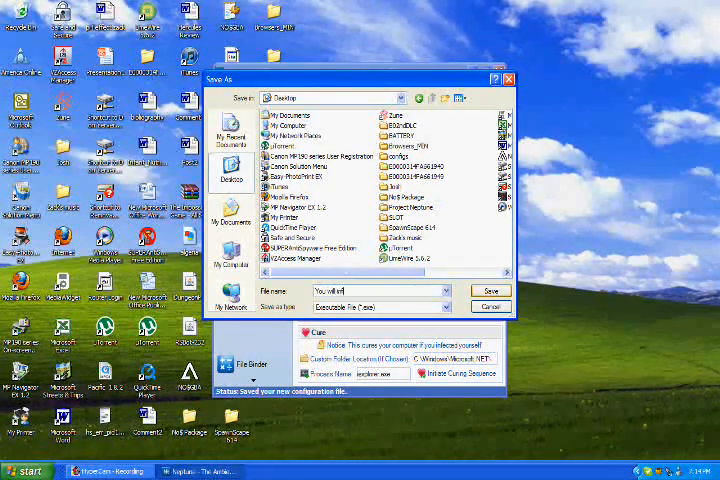
text(ect yourself!)
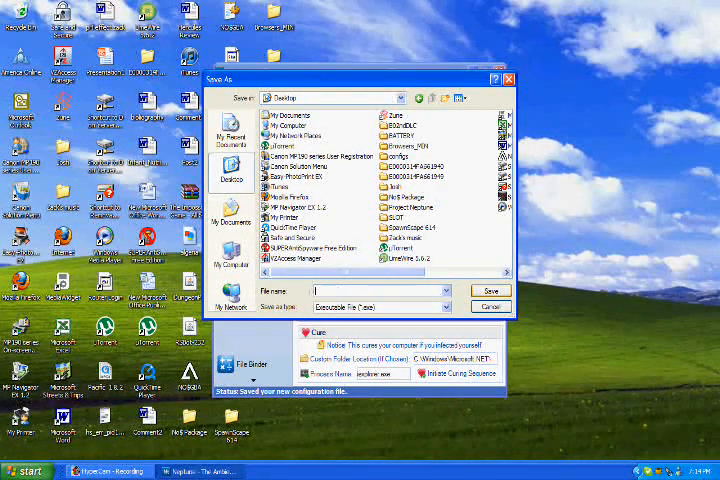
text(Test)
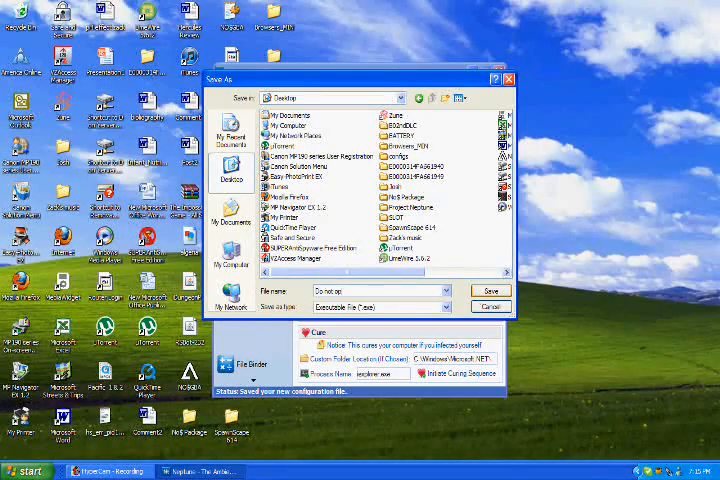
click(490, 290)
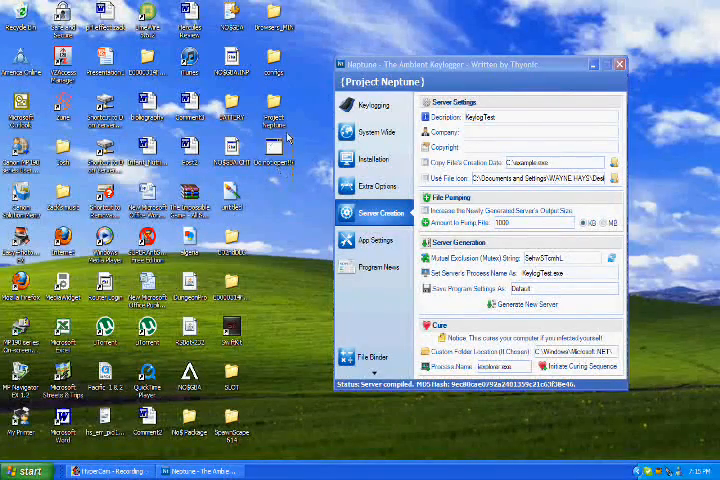
click(376, 186)
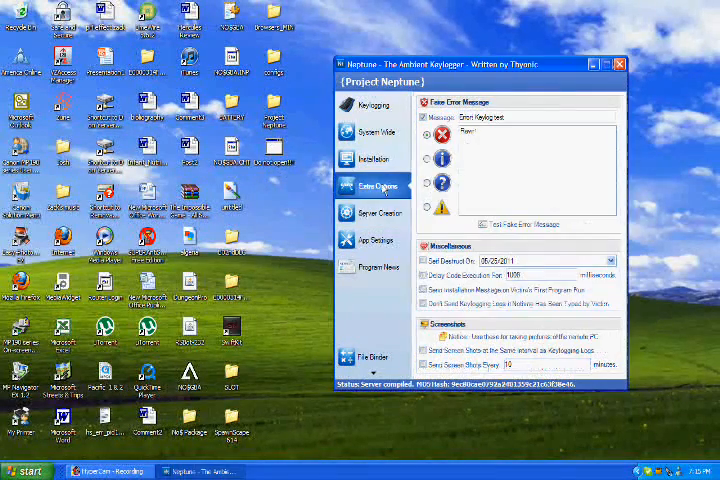
click(376, 212)
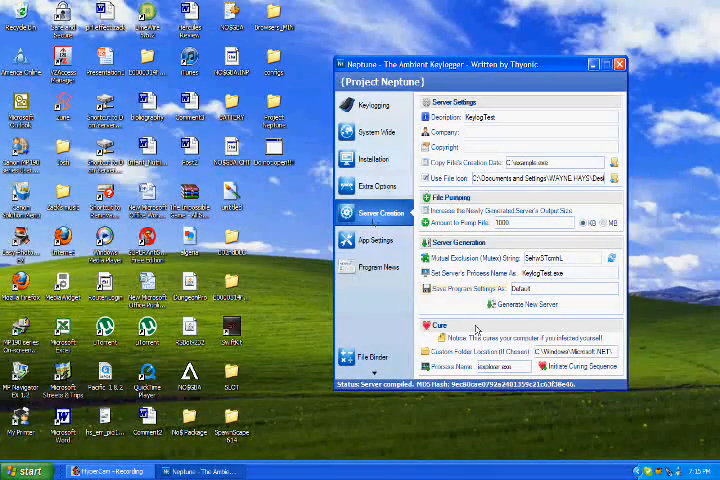
mouse_move(520, 304)
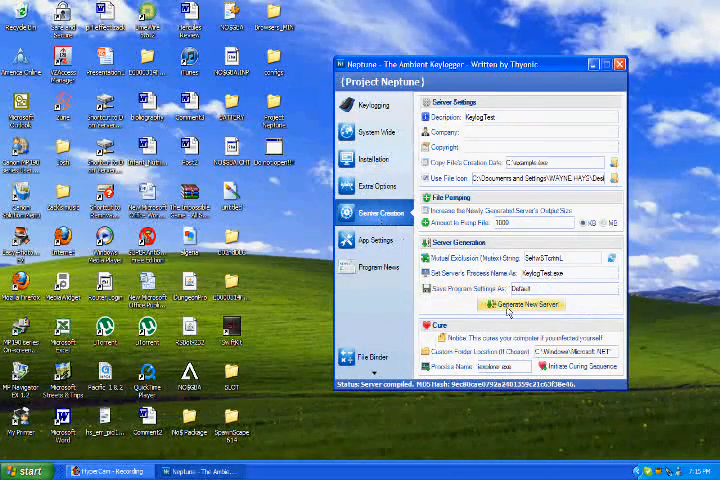